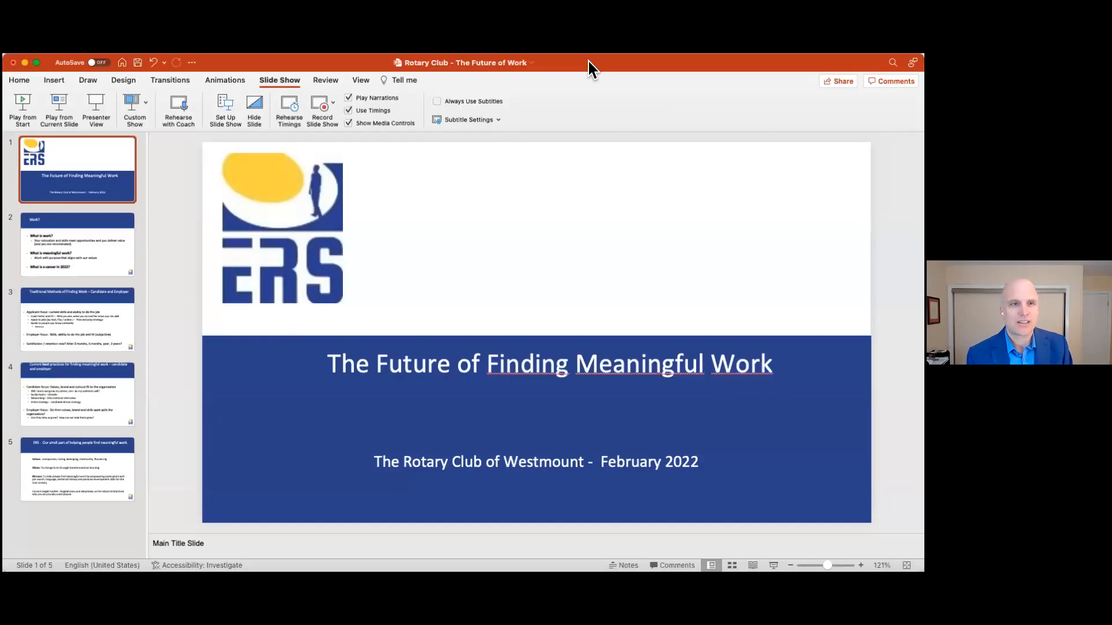
{"action": "mouse_move", "coordinate": [113, 147]}
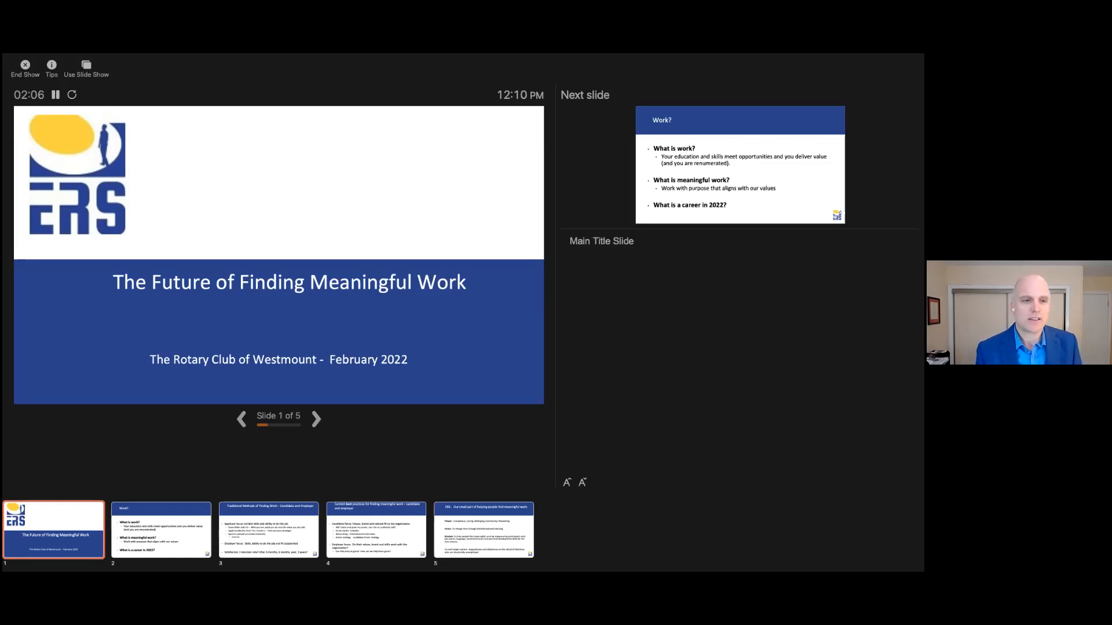
{"action": "mouse_move", "coordinate": [156, 294]}
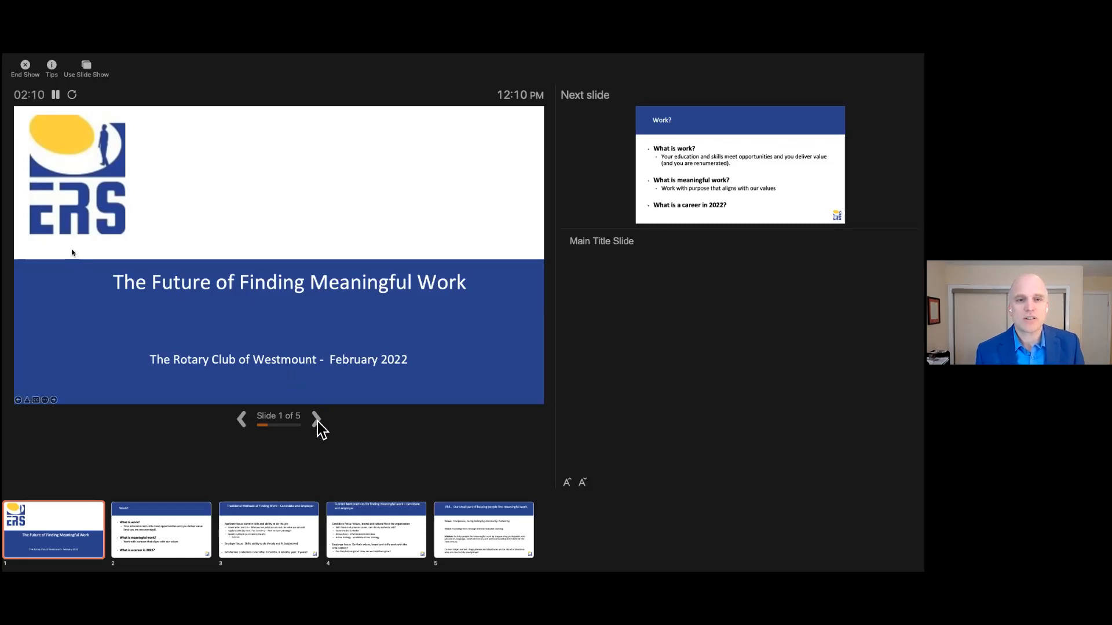
- Advance the slideshow from the title slide to slide 2, 'Work?'
{"action": "left_click", "coordinate": [315, 418]}
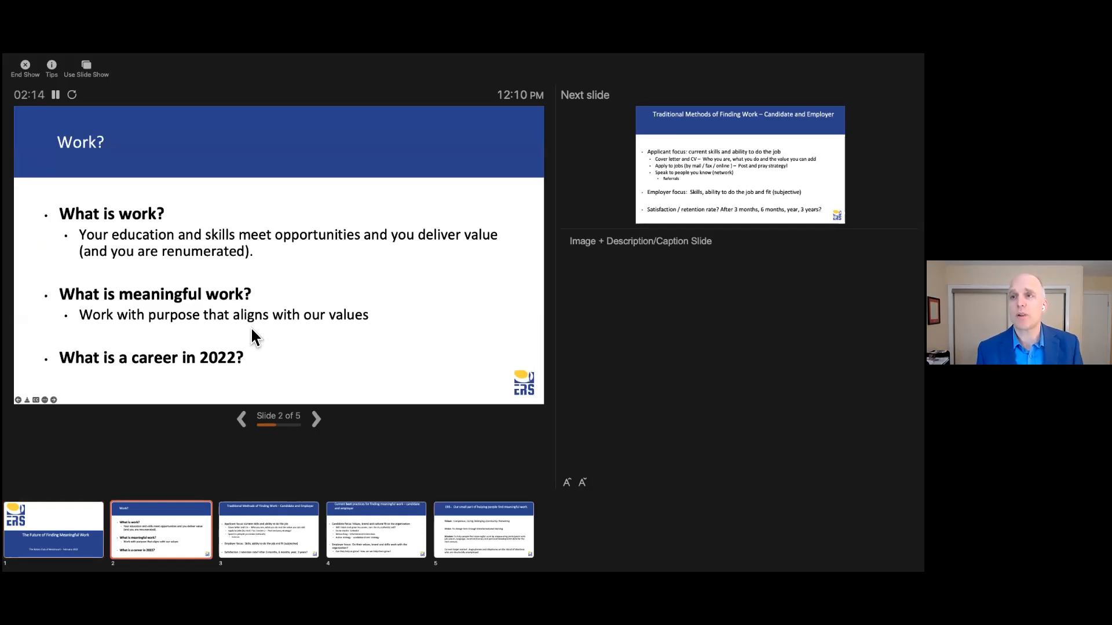
{"action": "mouse_move", "coordinate": [415, 444]}
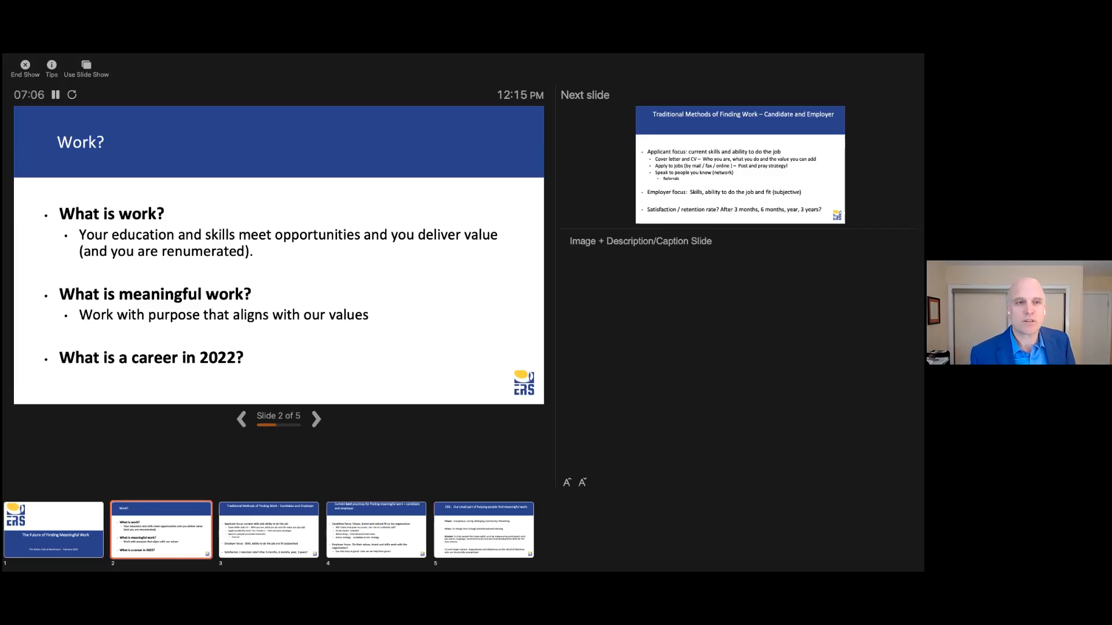
{"action": "left_click", "coordinate": [315, 418]}
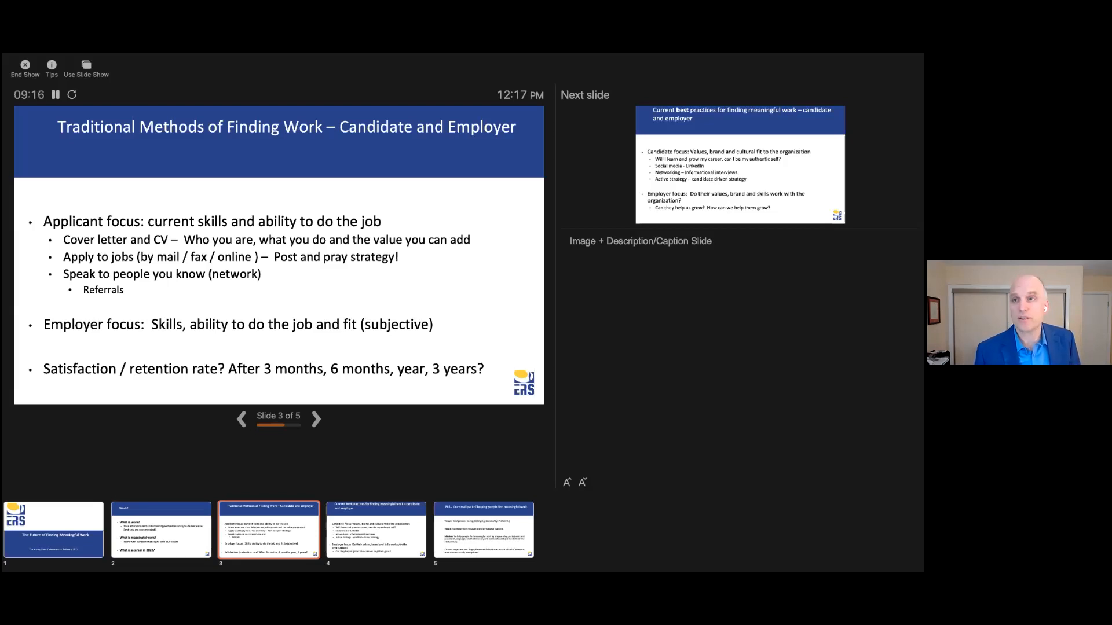
{"action": "left_click", "coordinate": [316, 419]}
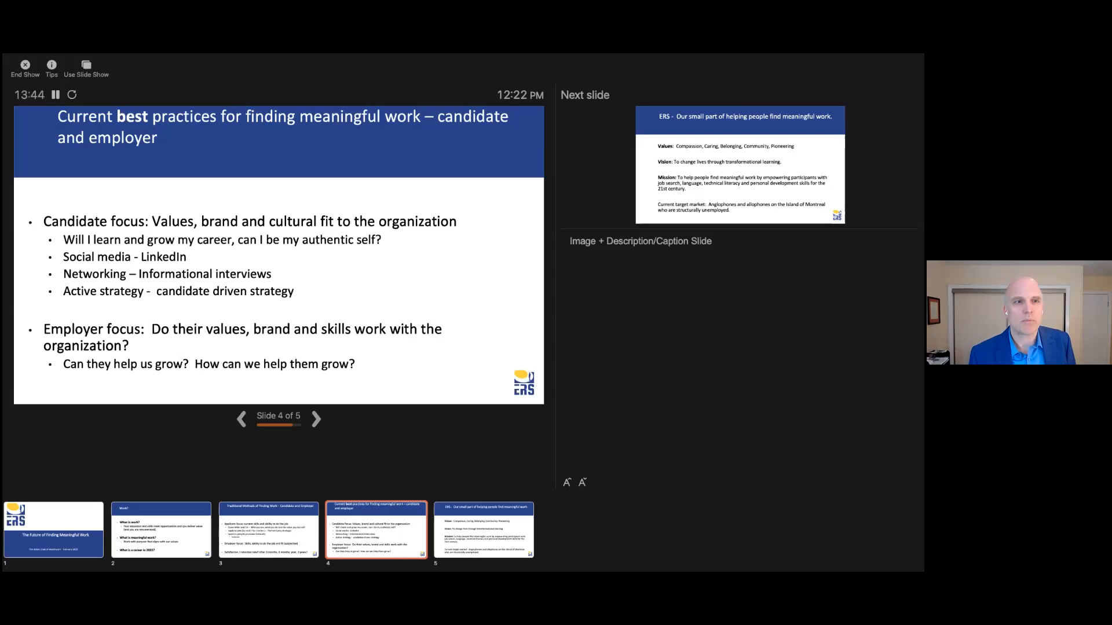
- Advance from slide 4 to the final slide 5 on ERS's values, vision, mission and target market
{"action": "left_click", "coordinate": [317, 419]}
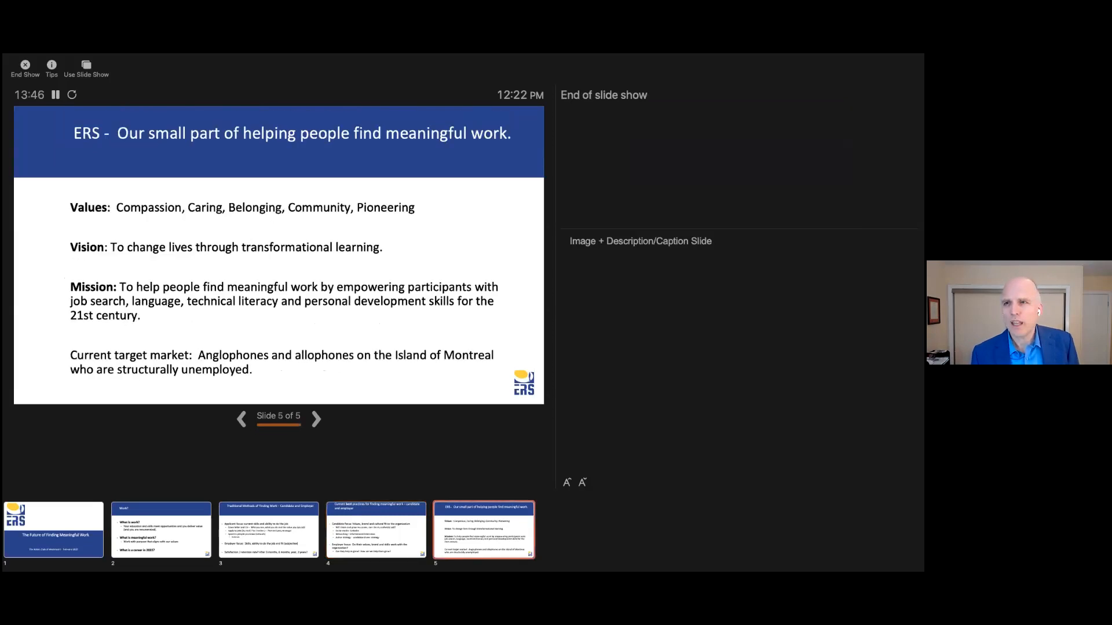